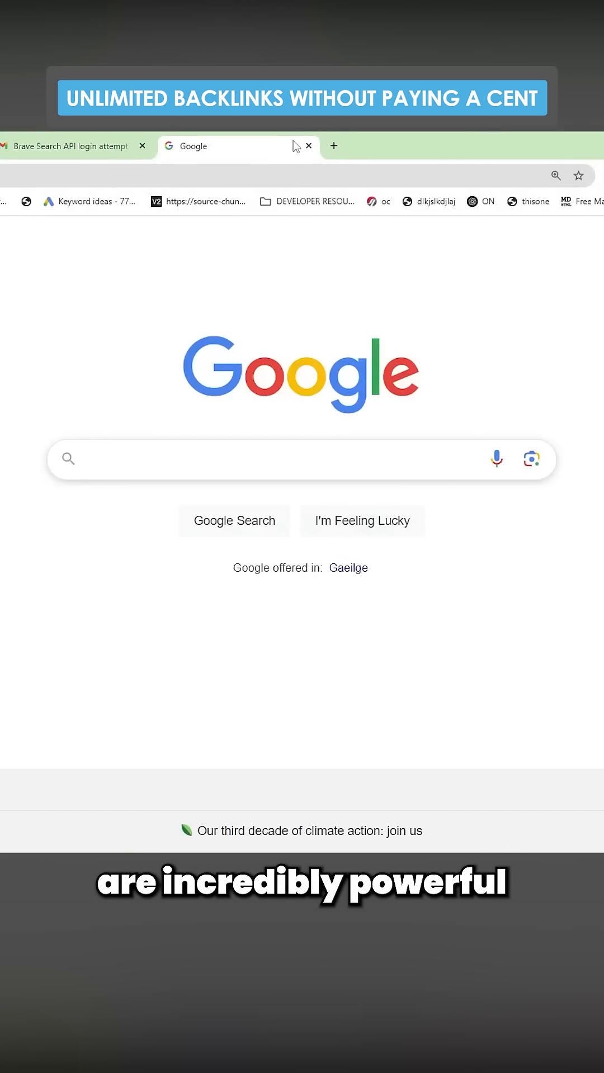
{"action": "mouse_move", "coordinate": [297, 202]}
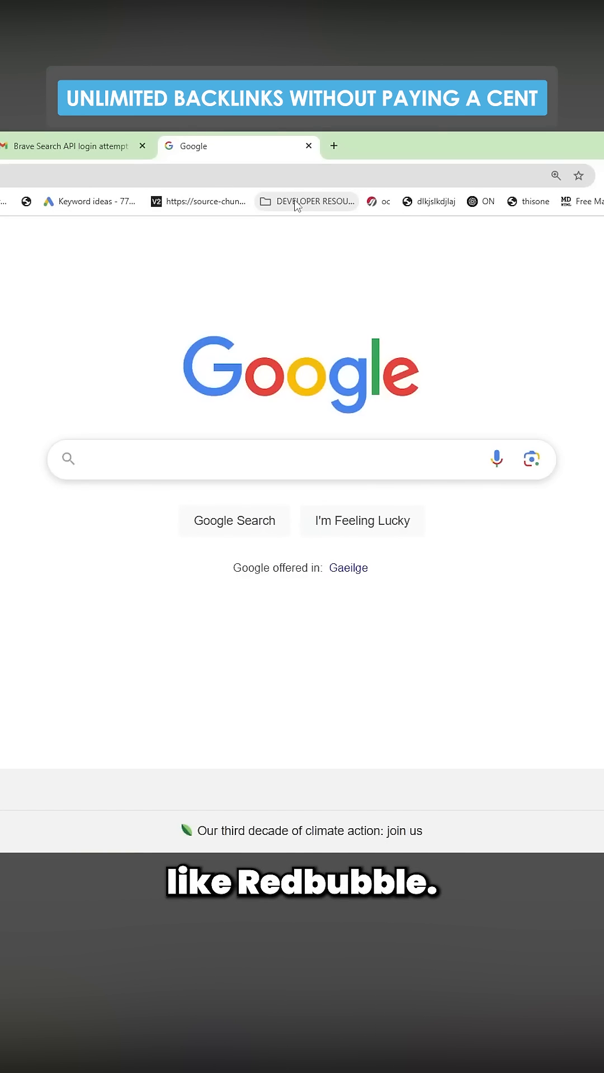
- Search site:redbubble.com and limit the results to the past 24 hours via Tools
{"action": "type", "text": "site:redbubble.com"}
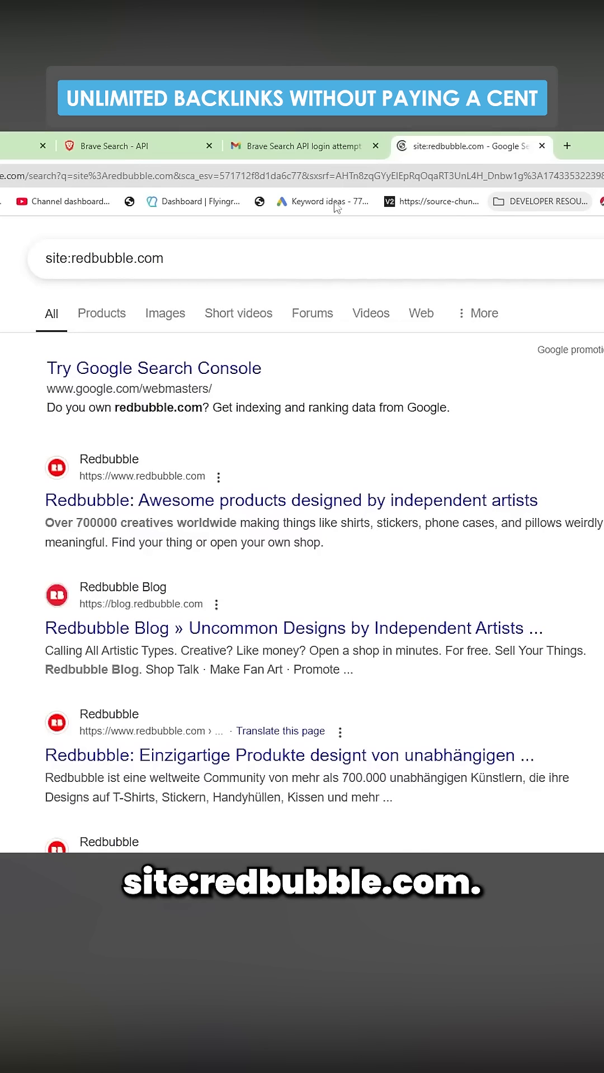
{"action": "left_click", "coordinate": [69, 358]}
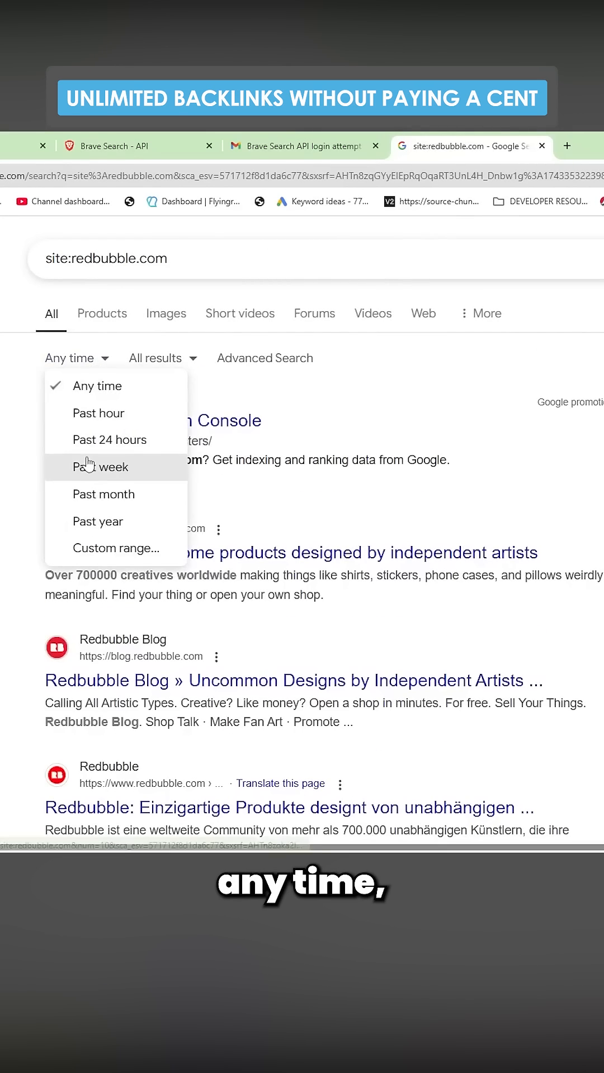
{"action": "left_click", "coordinate": [110, 441]}
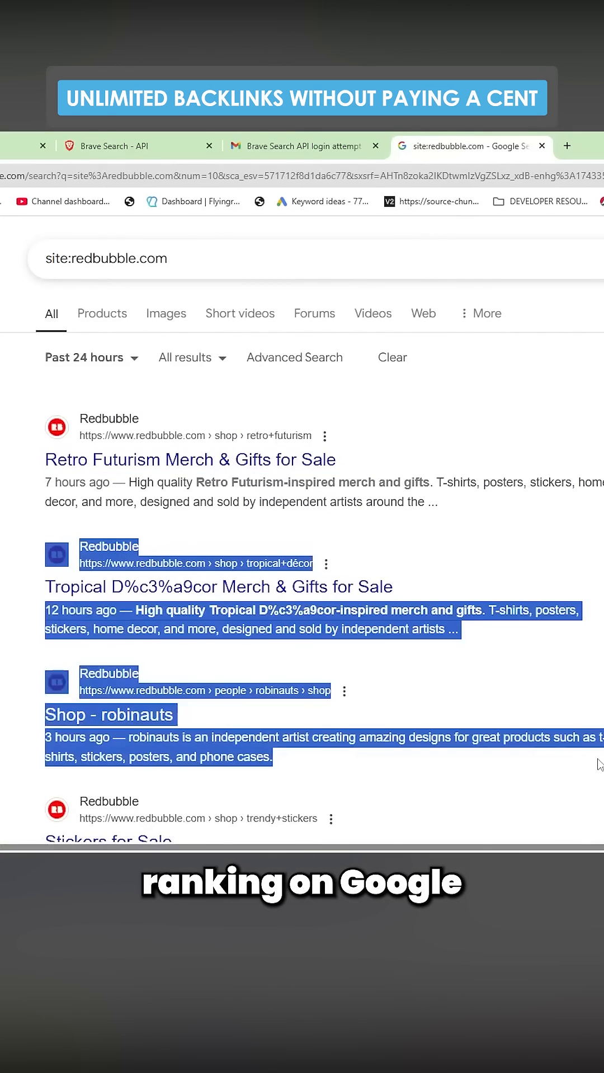
{"action": "left_click", "coordinate": [189, 262]}
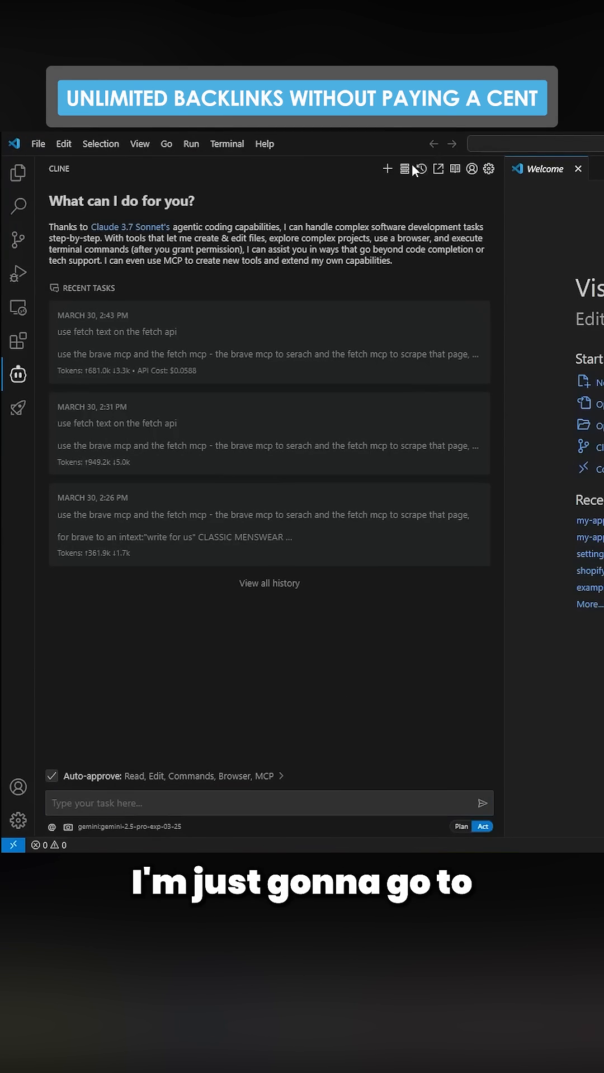
- Show Cline's installed MCP servers, including Fetch and Brave Search
{"action": "left_click", "coordinate": [403, 169]}
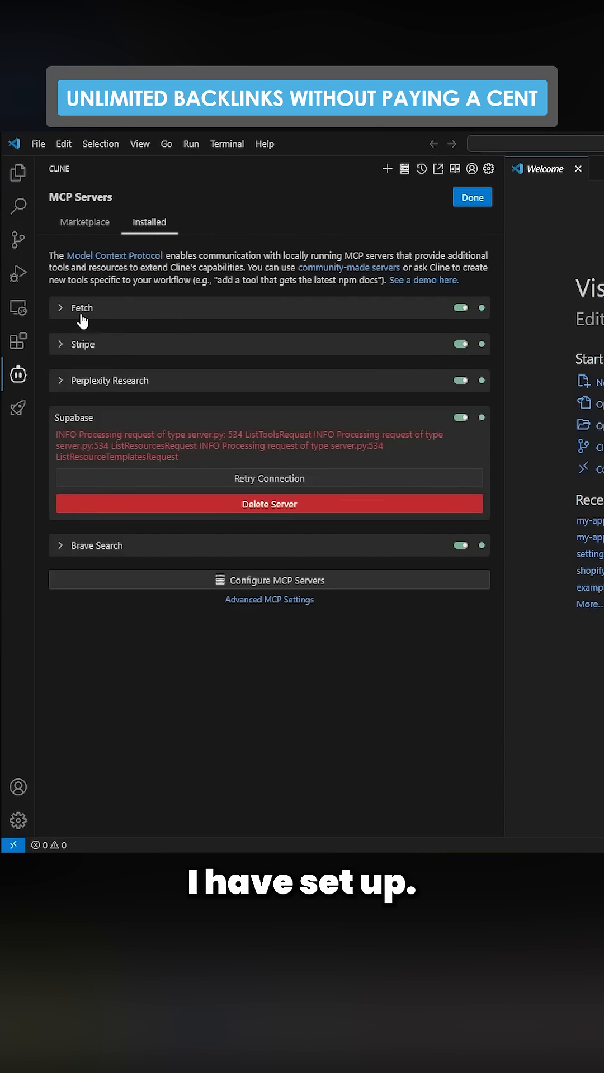
{"action": "mouse_move", "coordinate": [195, 563]}
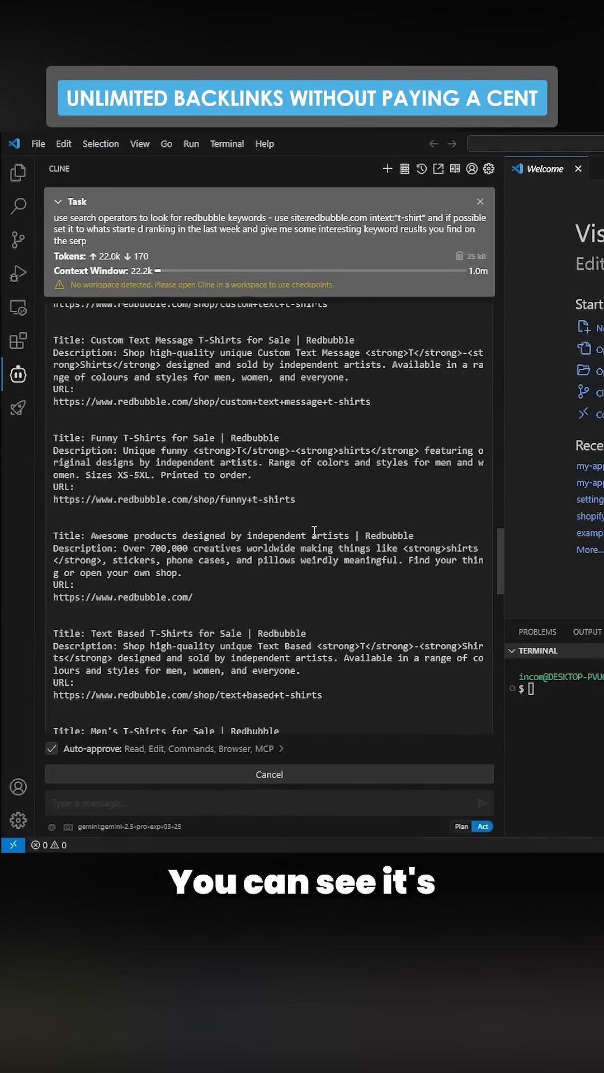
- Scroll through Cline's returned Redbubble t-shirt page titles, descriptions and URLs
{"action": "scroll", "scroll_direction": "down", "scroll_amount": 3}
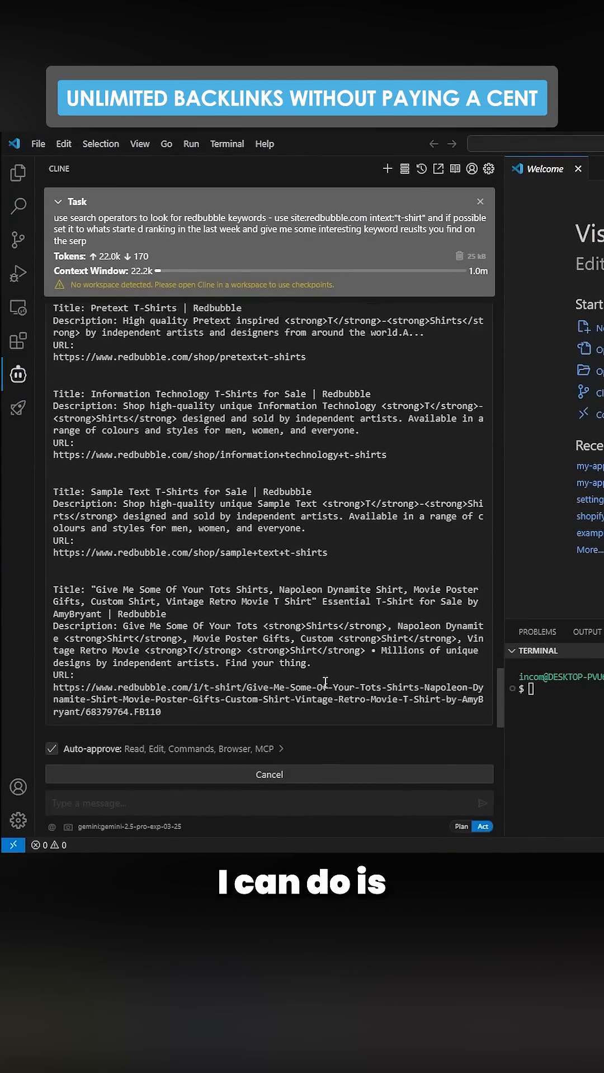